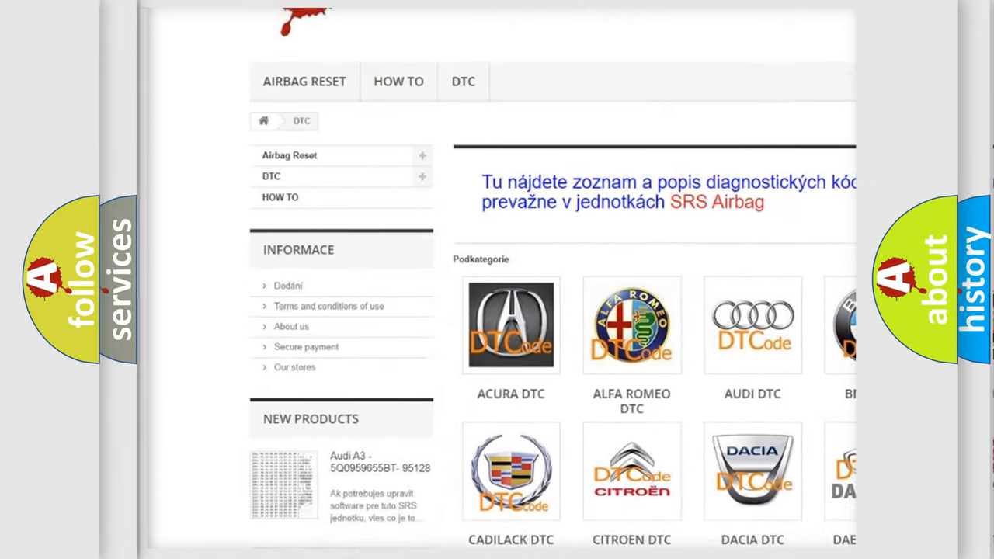
# Scroll the DTC categories page past Acura, Audi and Cadillac to the Cadillac P0053 card.
pyautogui.scroll(-3)
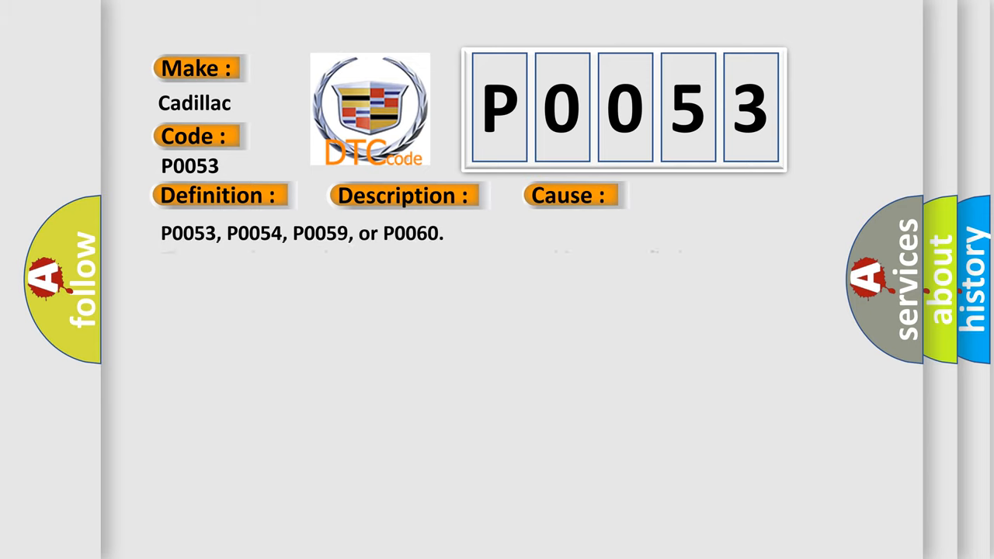
# Reveal the P0053 description: ECM detects HO2S heater resistance out of range at start-up.
pyautogui.click(403, 195)
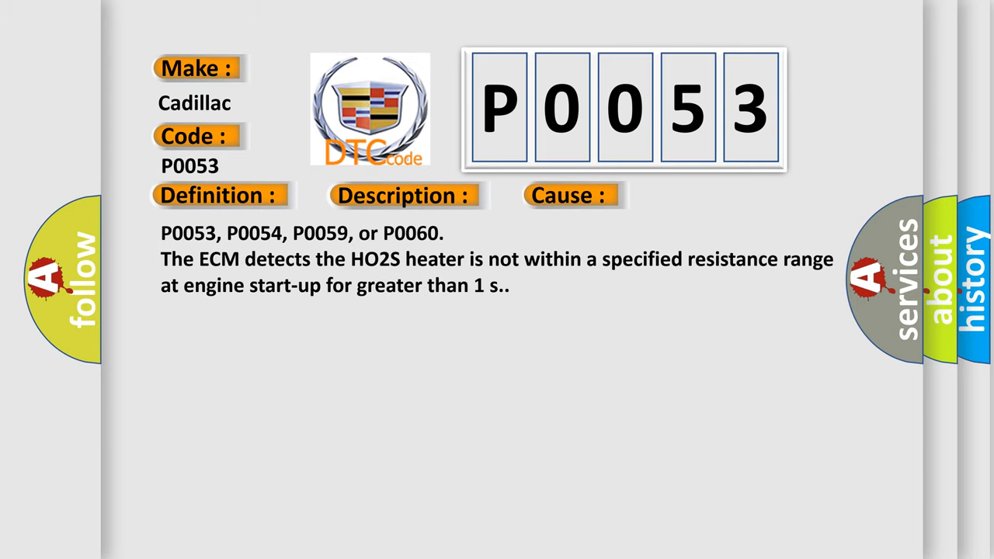